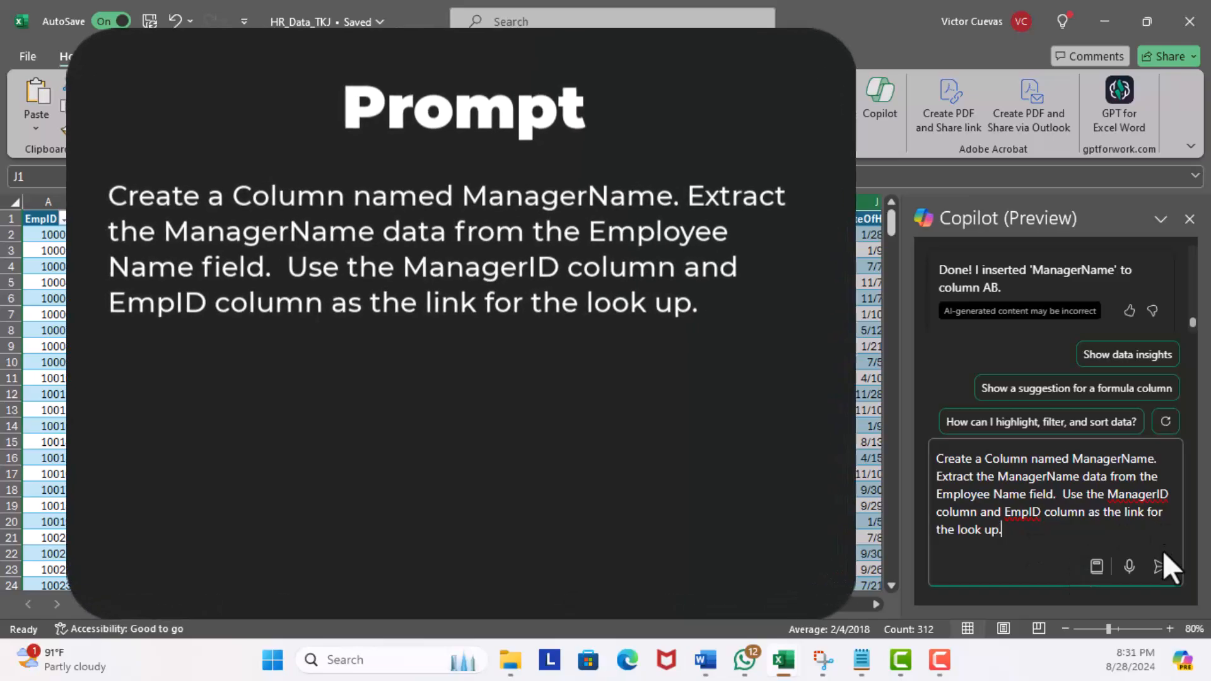
Step: Send Copilot the request for a ManagerName column matching ManagerID to EmpID
click(1160, 566)
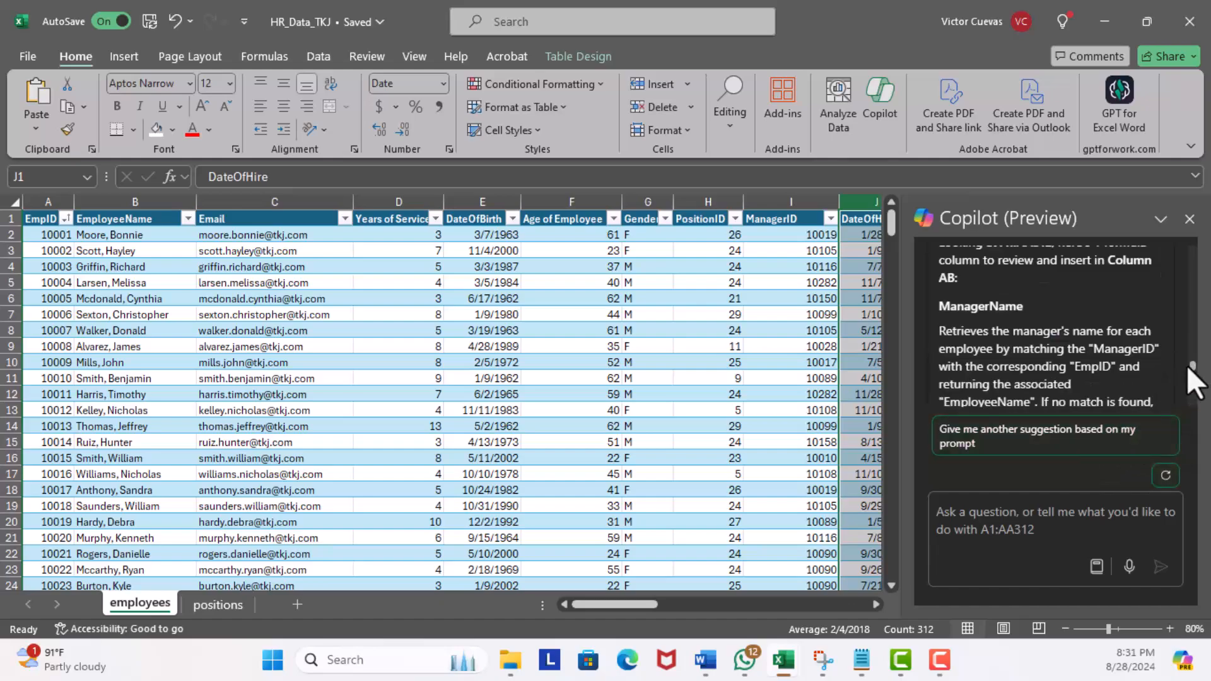
mouse_move(1191, 379)
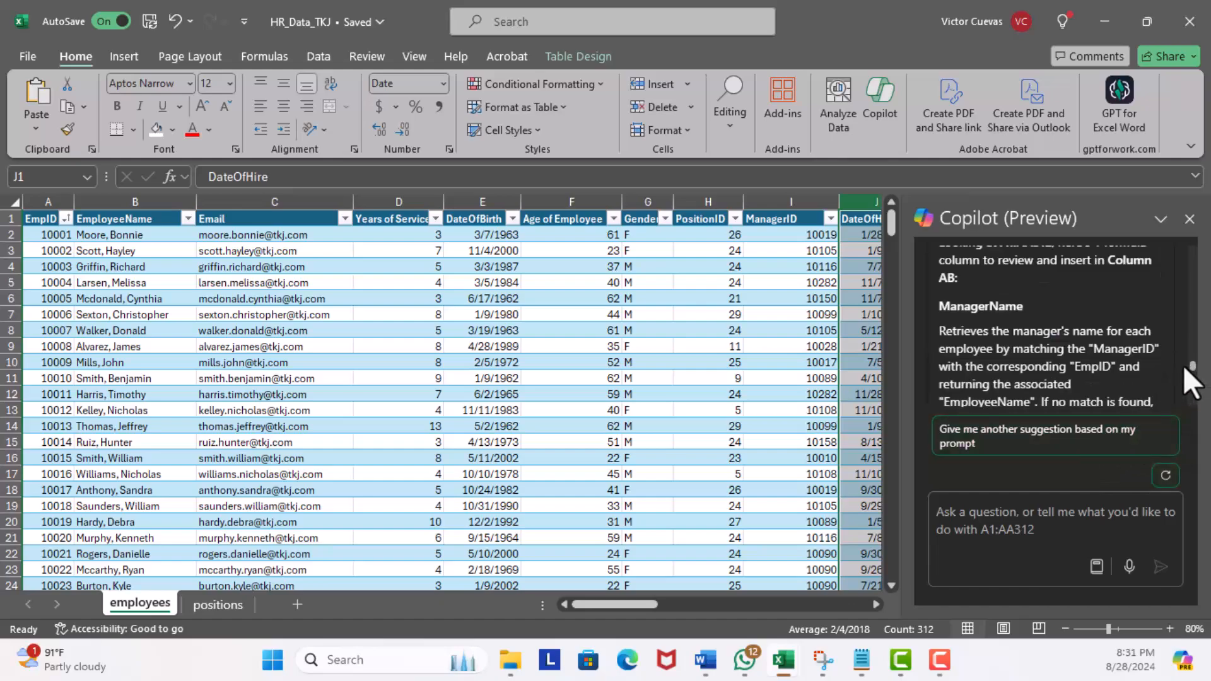
mouse_move(1108, 413)
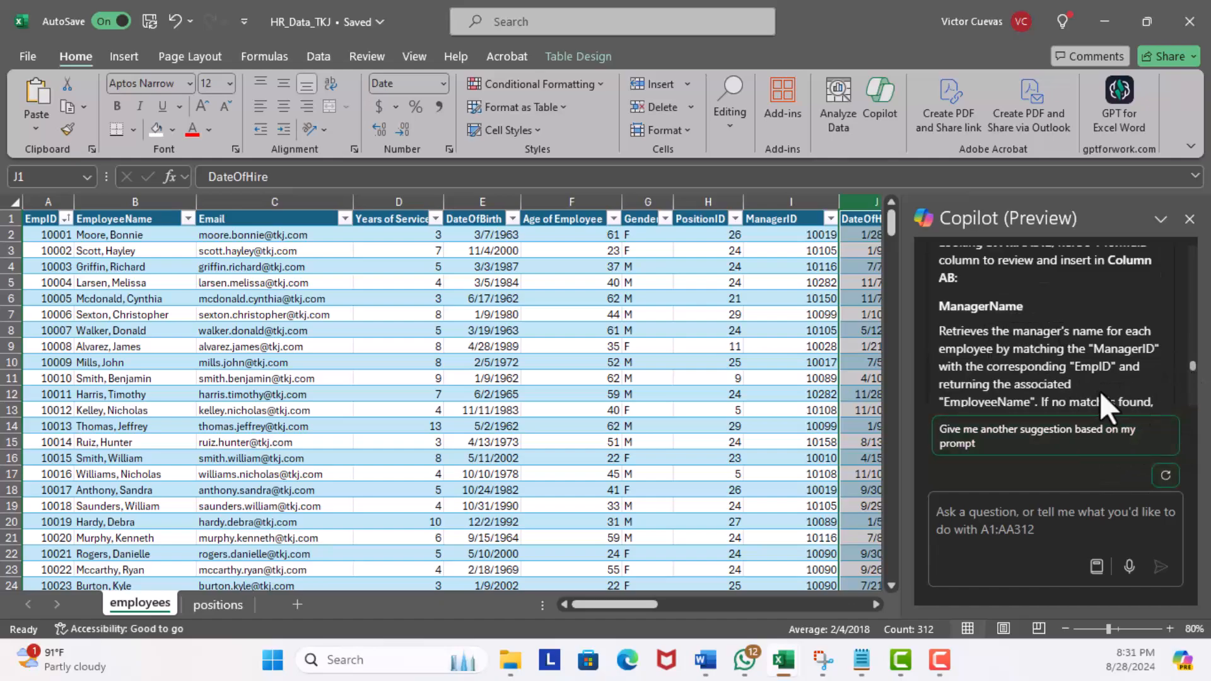
mouse_move(1138, 405)
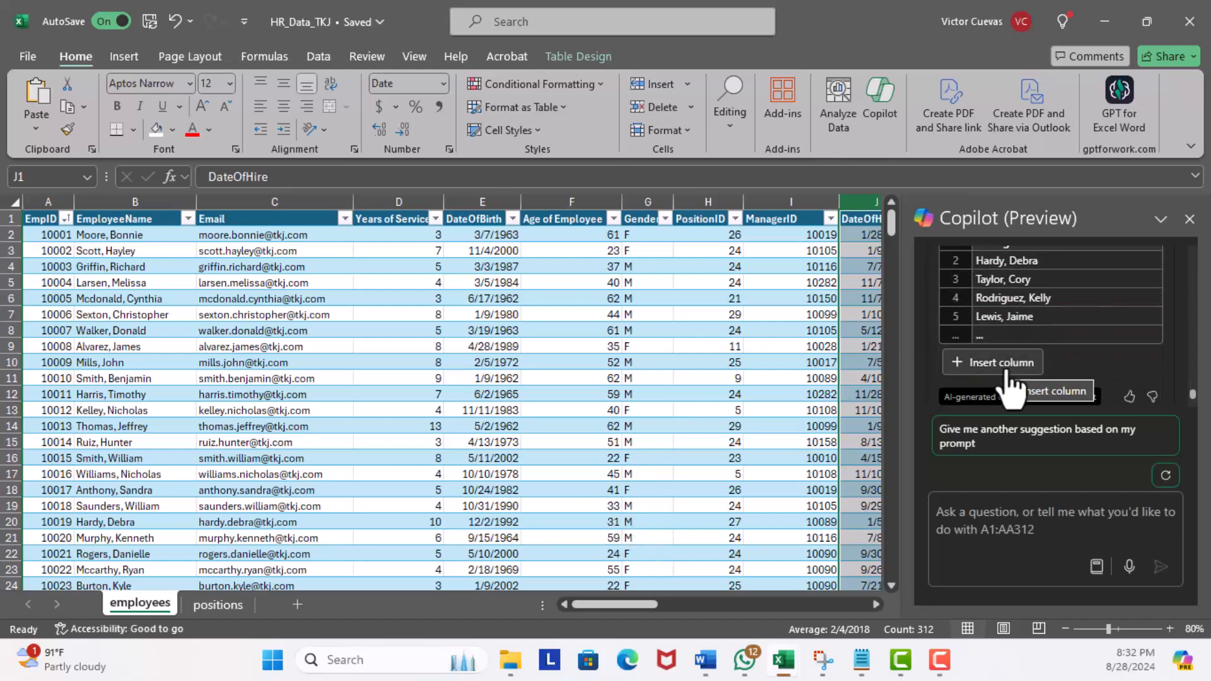
Step: Insert Copilot's ManagerName column and move it to sit beside ManagerID
click(994, 361)
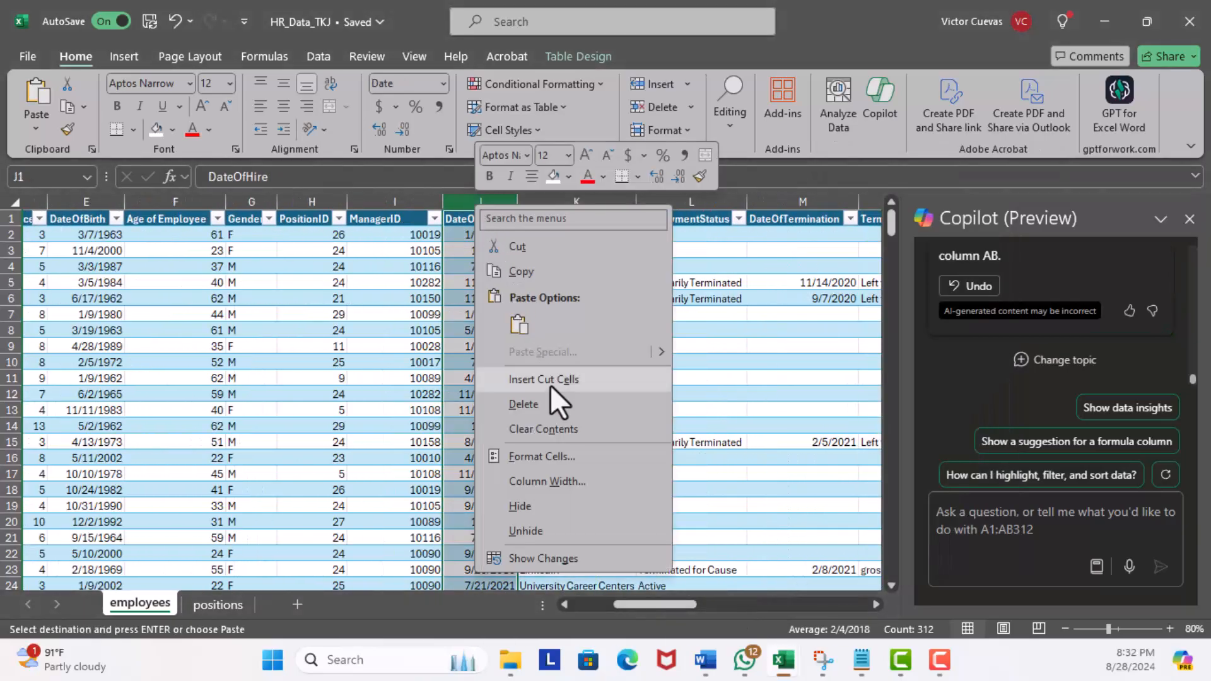
click(543, 379)
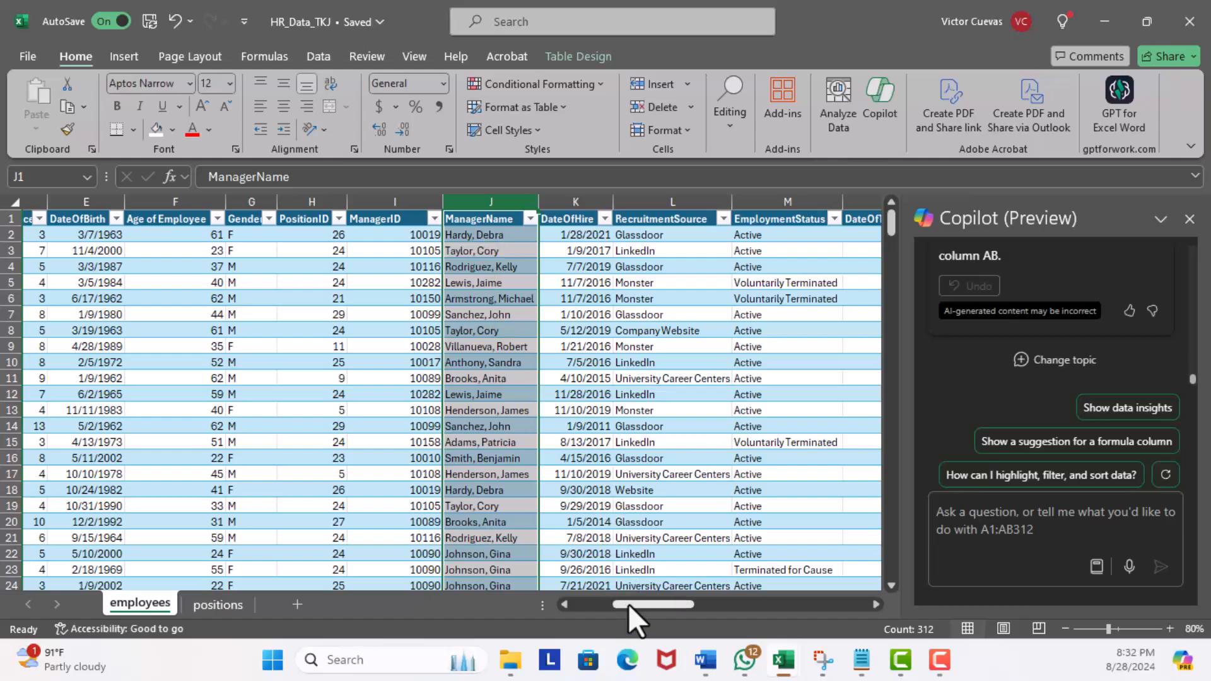
scroll(left, 3)
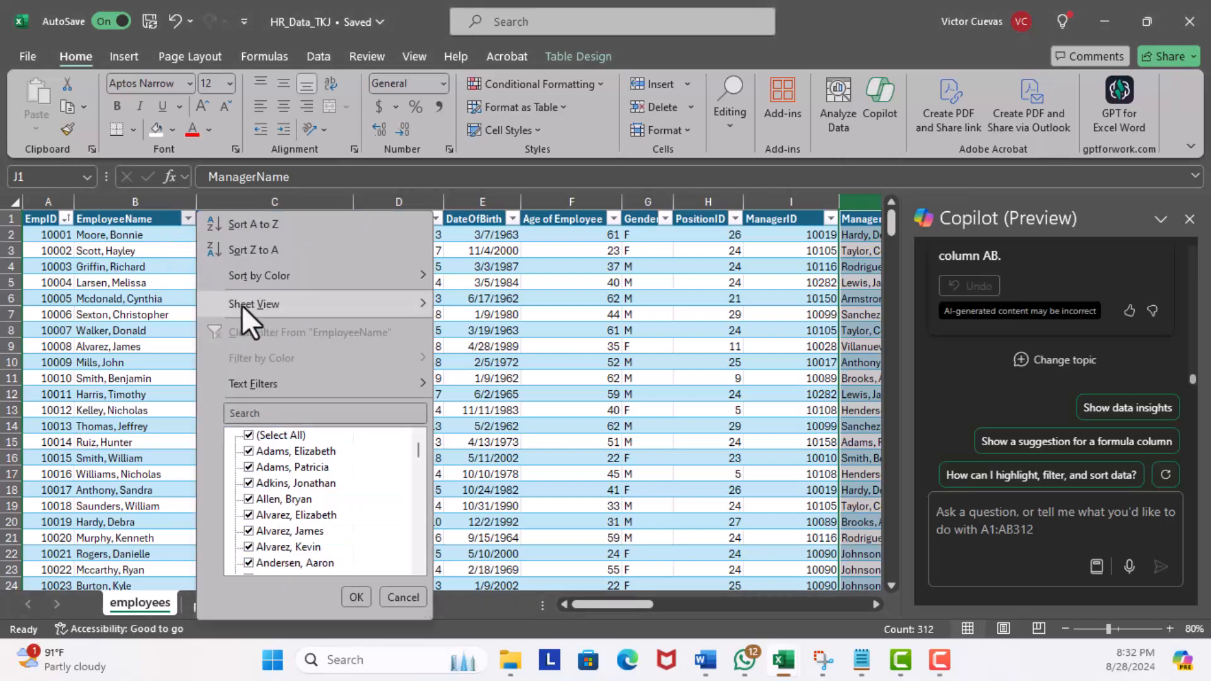
text(tay)
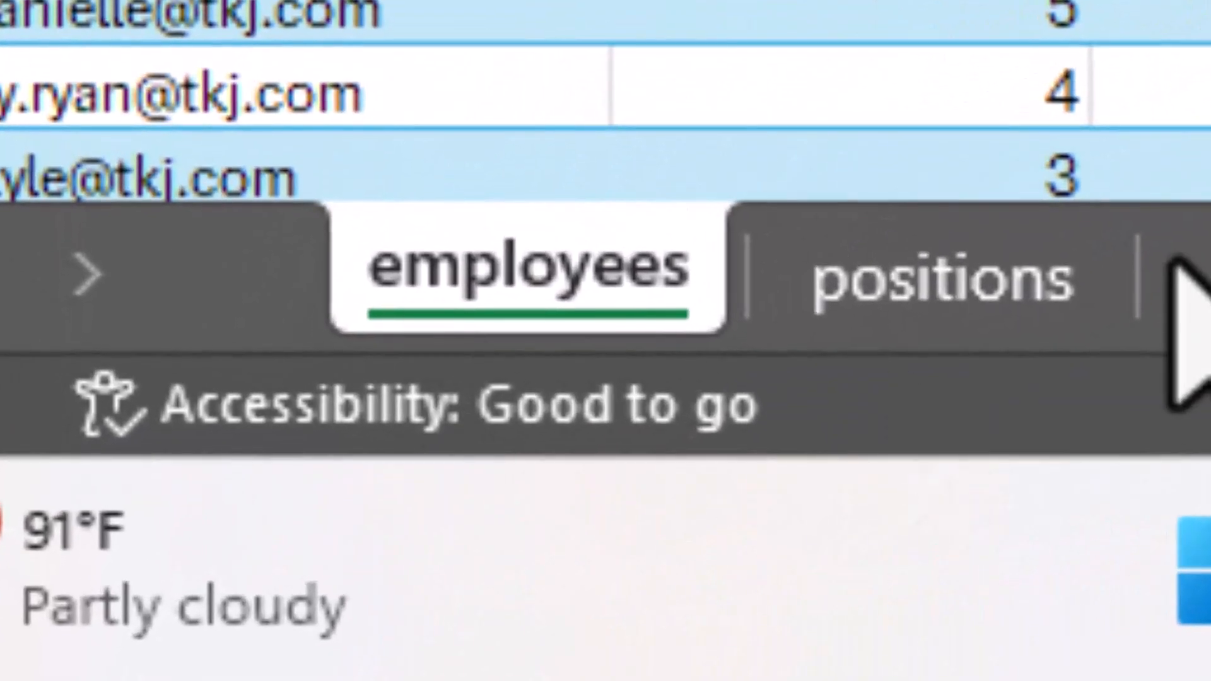
click(216, 604)
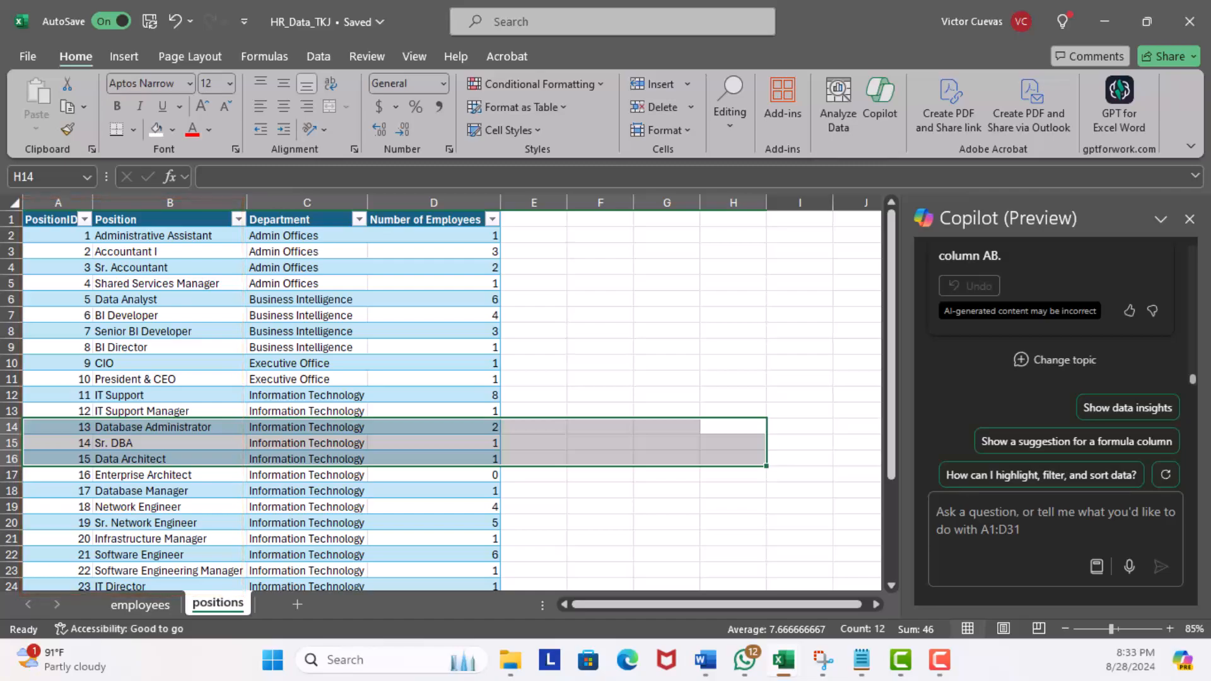
click(141, 604)
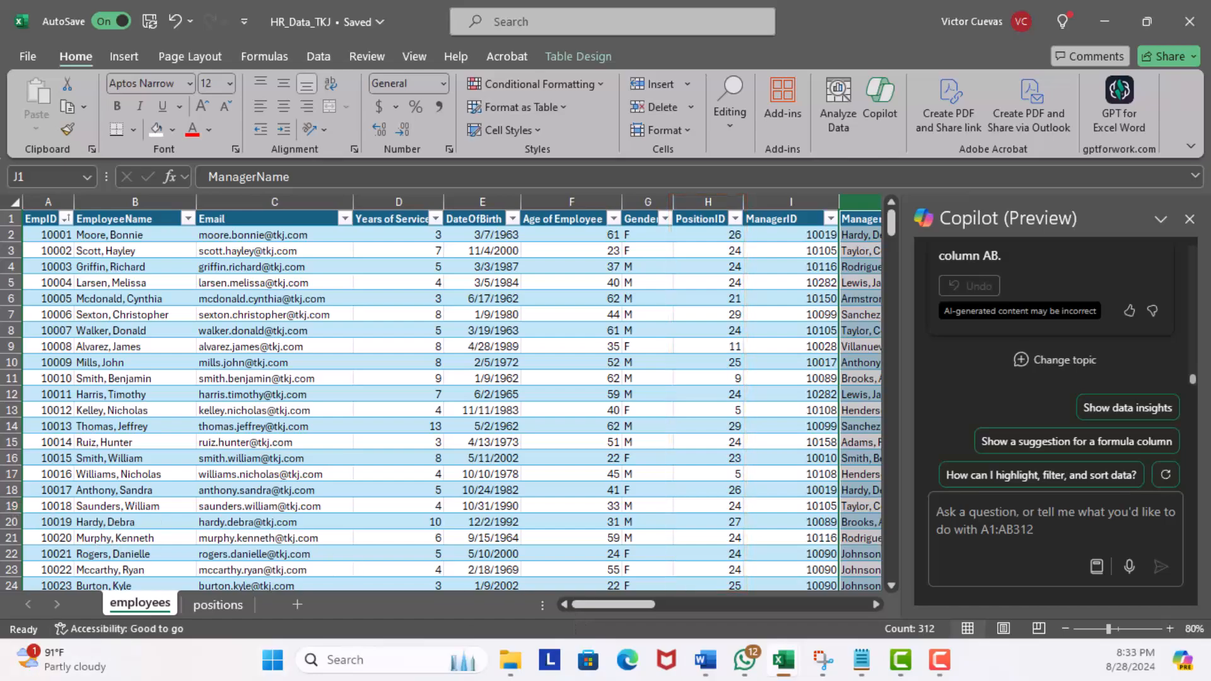
Step: Ask Copilot for a Position Description column looked up from the positions sheet by PositionID
text(Create a Column Position Description and extract the position description from the position worksheet.  Use the positionID column in both worksheets as the link)
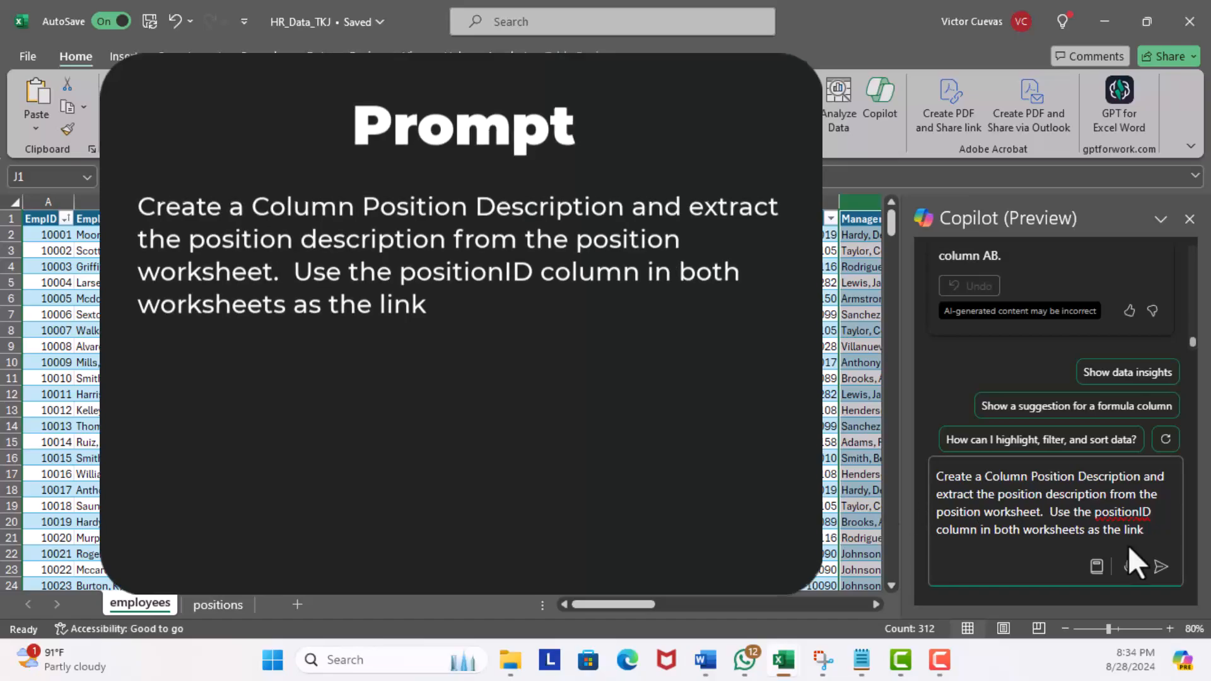
click(1160, 566)
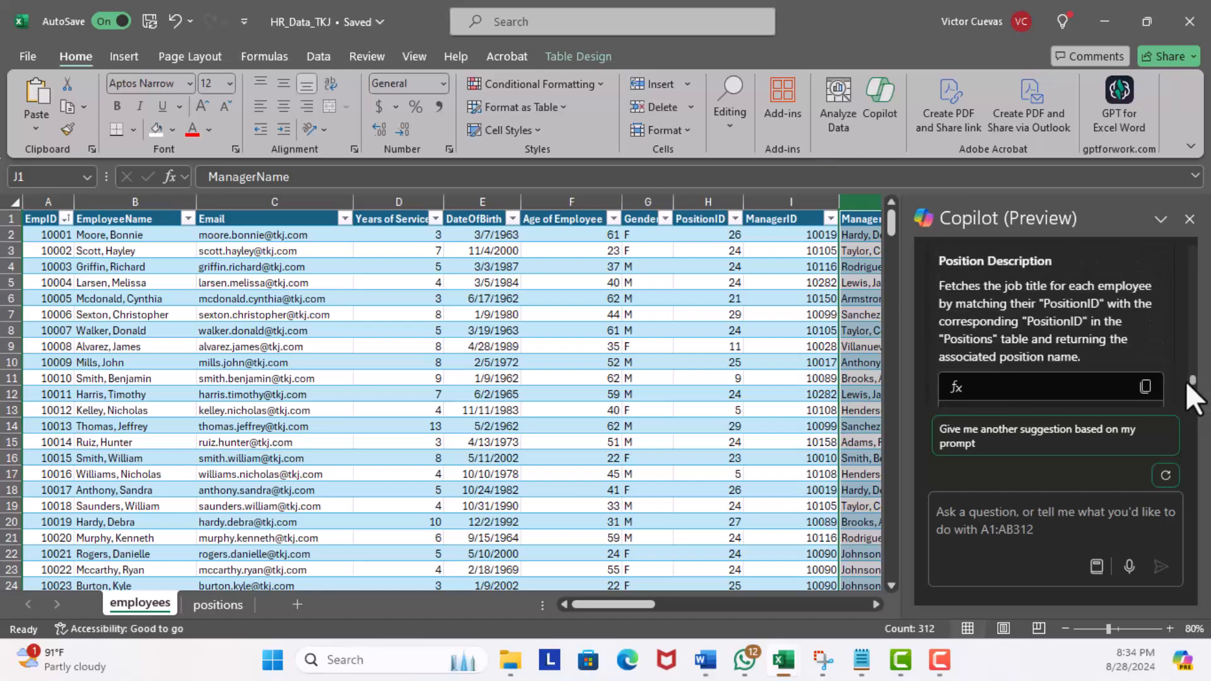
mouse_move(1187, 396)
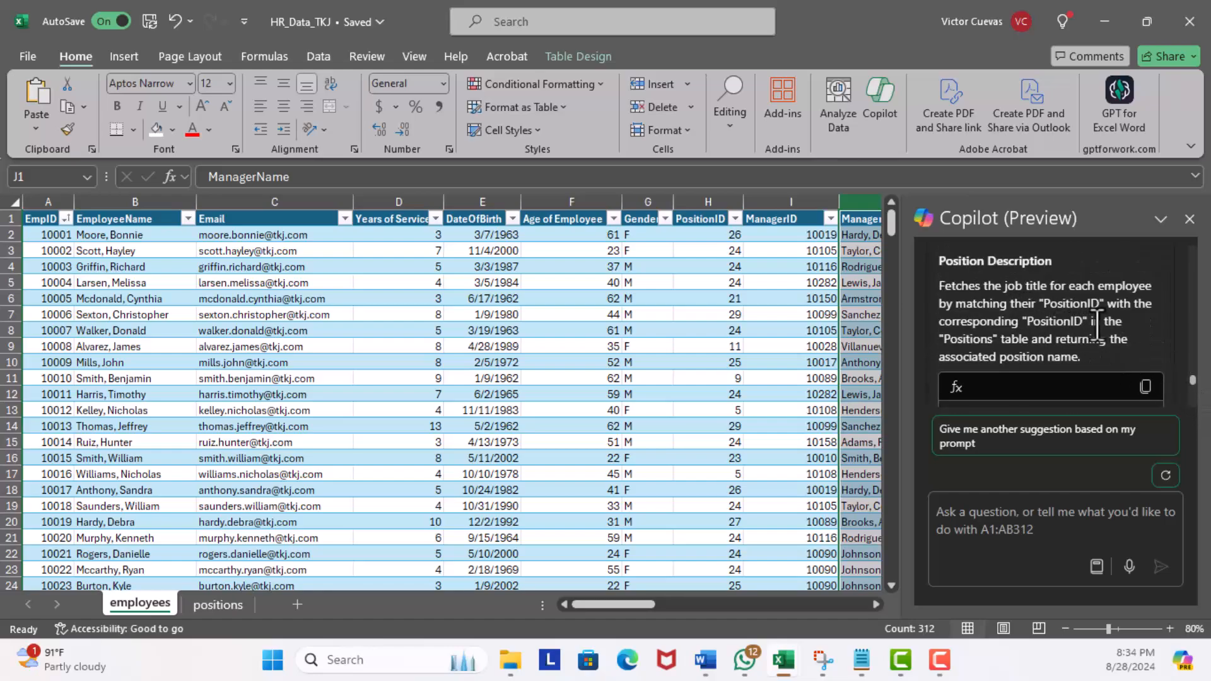
mouse_move(1156, 348)
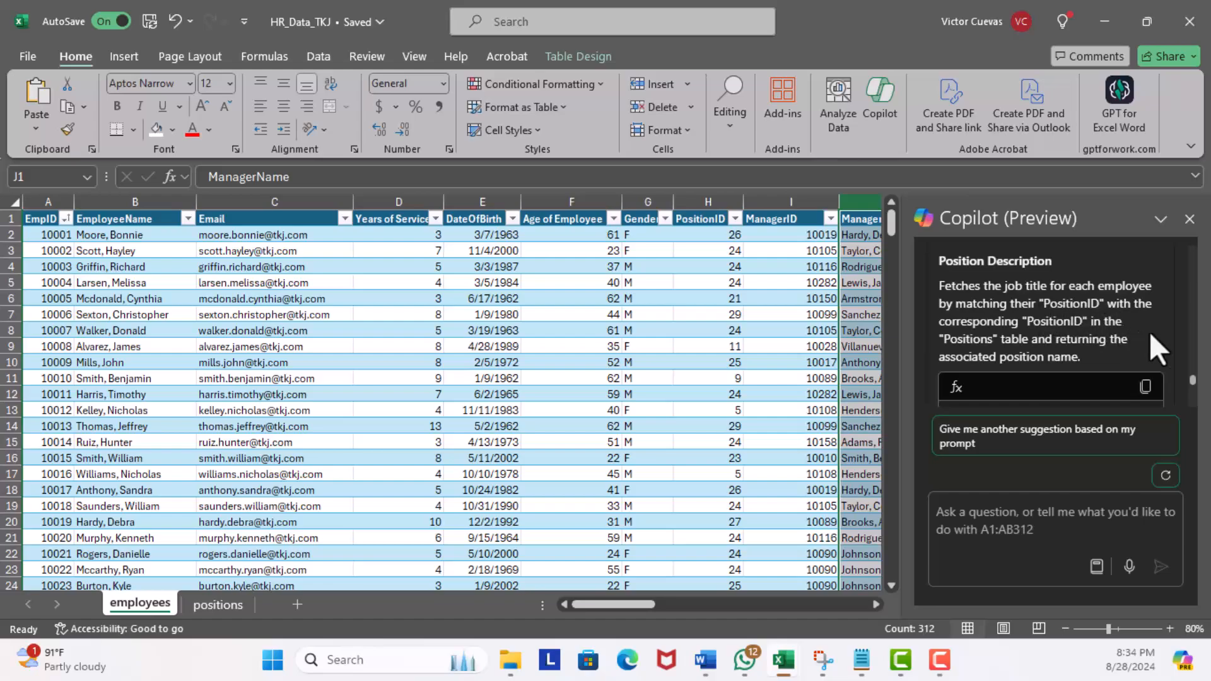
mouse_move(1150, 352)
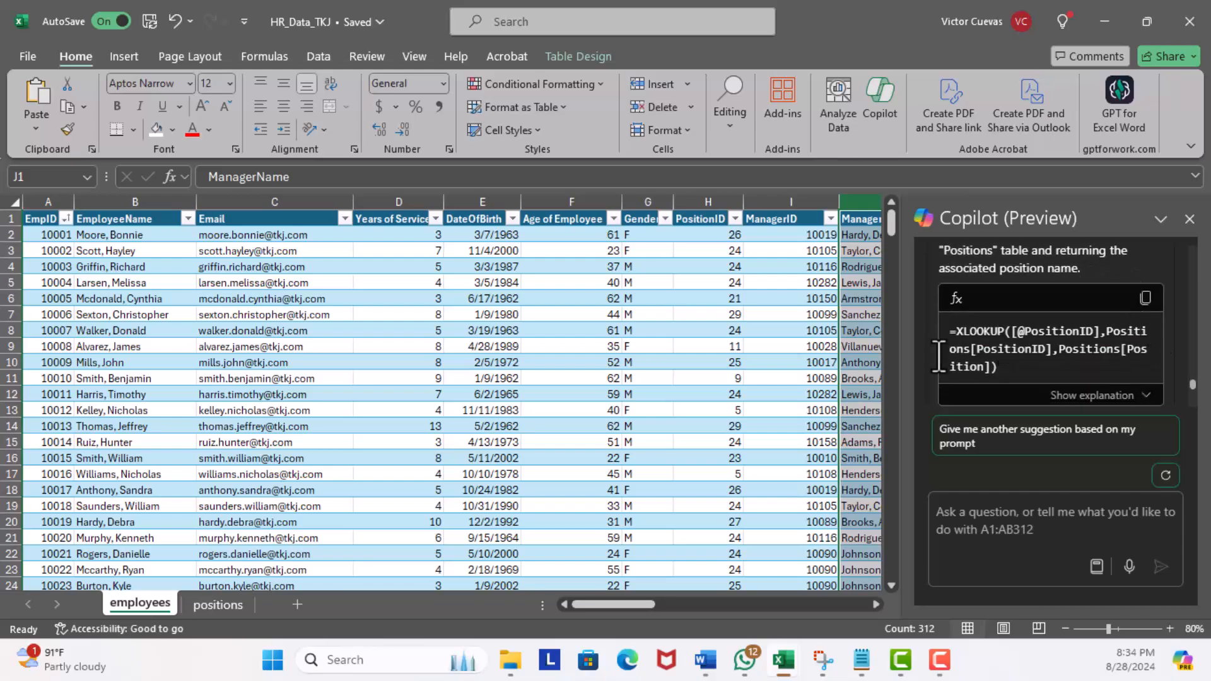
mouse_move(1135, 424)
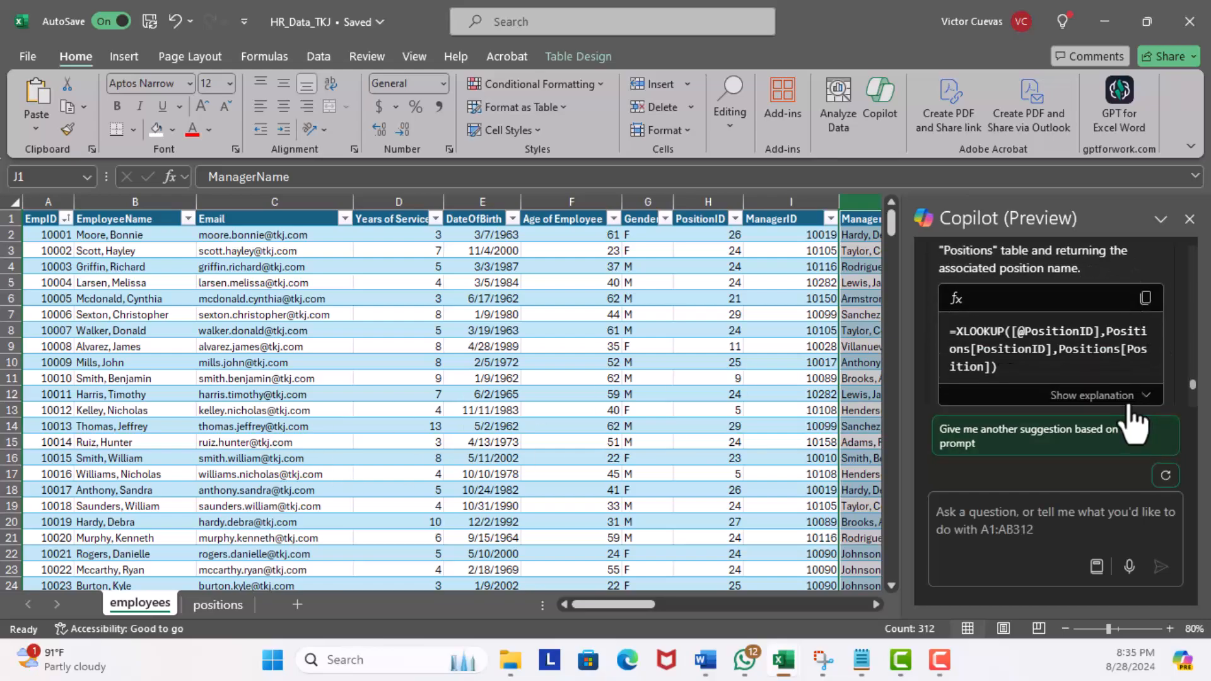